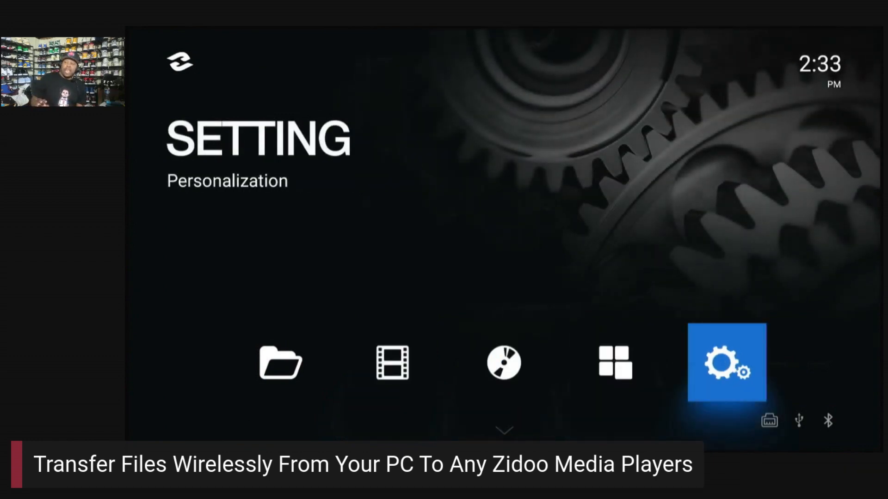
# Open Zidoo Settings, go to Network, and open Samba Server showing 192.168.1.19
pyautogui.click(727, 364)
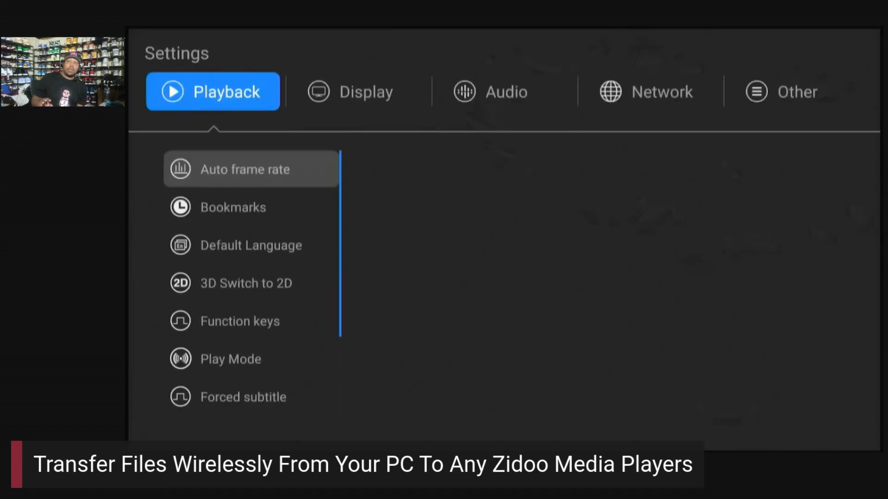
pyautogui.click(243, 169)
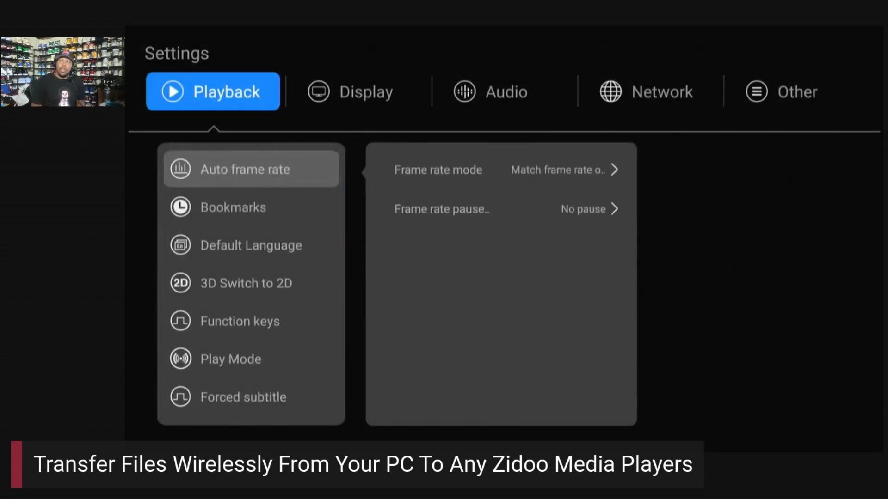
pyautogui.click(650, 91)
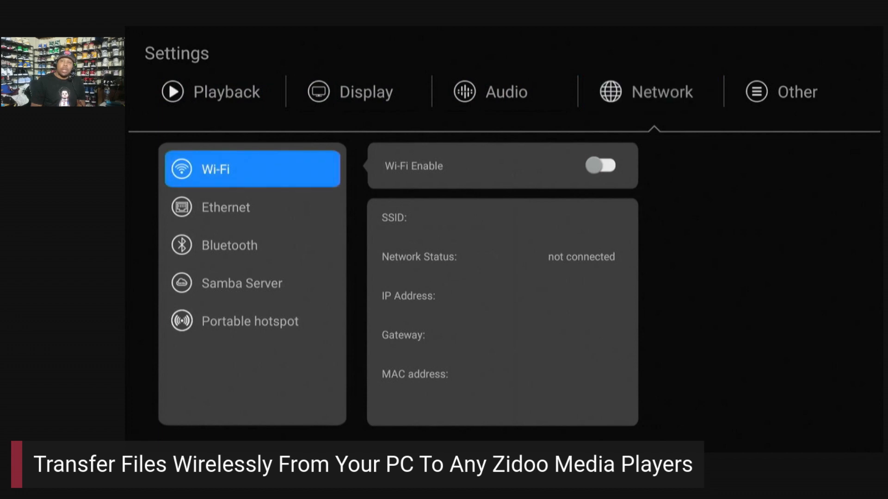
pyautogui.click(252, 282)
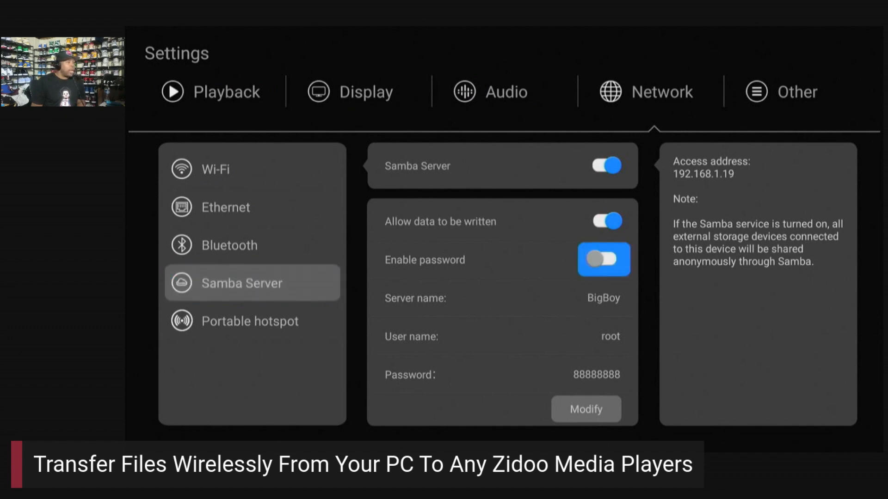
pyautogui.click(603, 260)
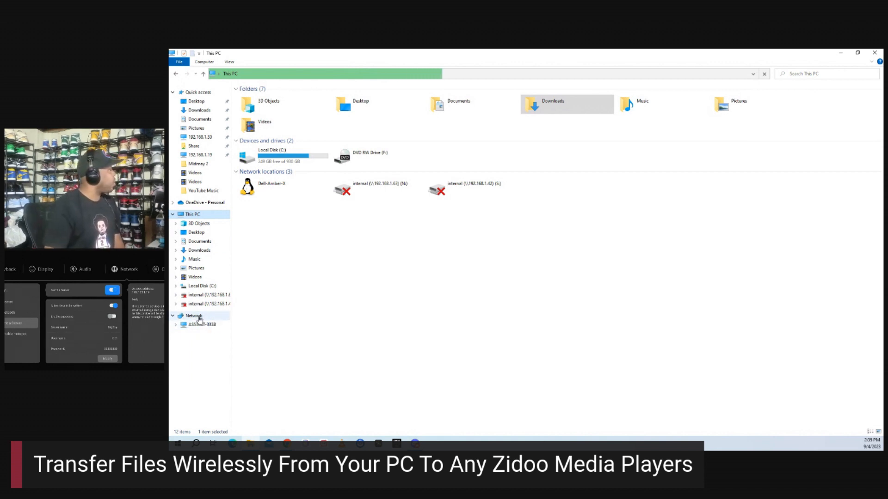
# Open Network in File Explorer's navigation pane to list home network devices
pyautogui.click(195, 316)
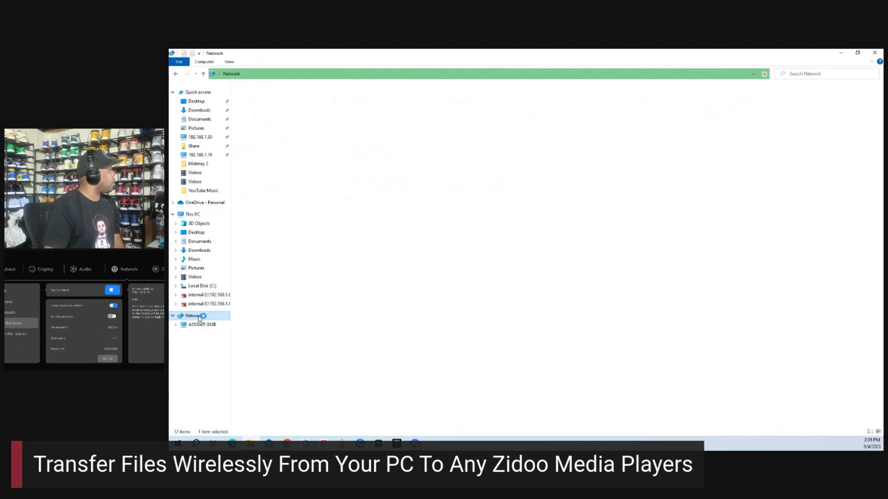
pyautogui.click(193, 315)
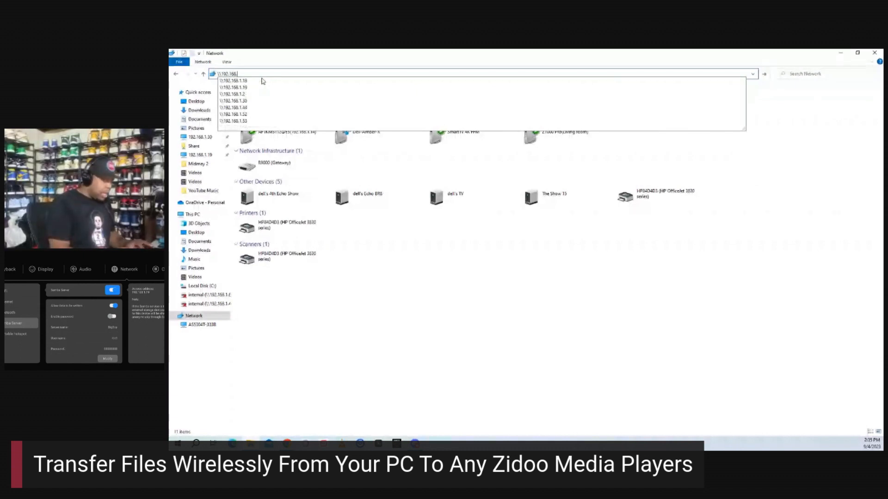
# Enter \\192.168.1.19 in the address bar to reach the player's share
pyautogui.click(237, 86)
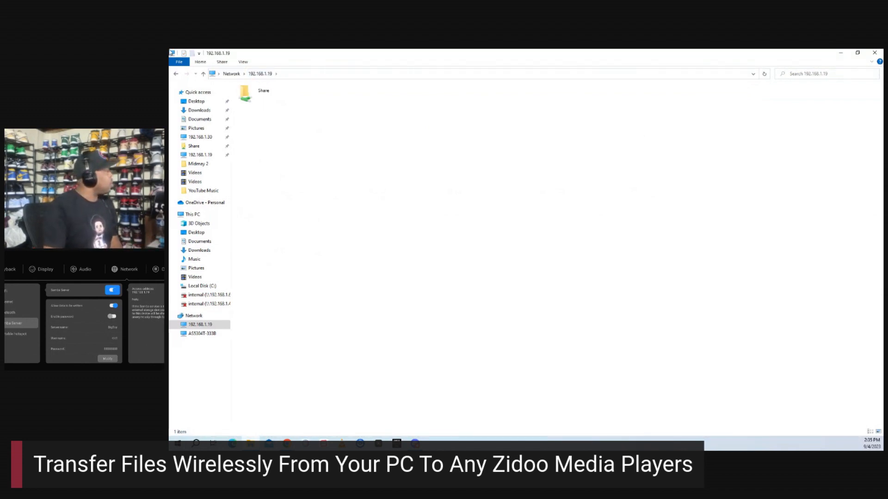
pyautogui.click(262, 90)
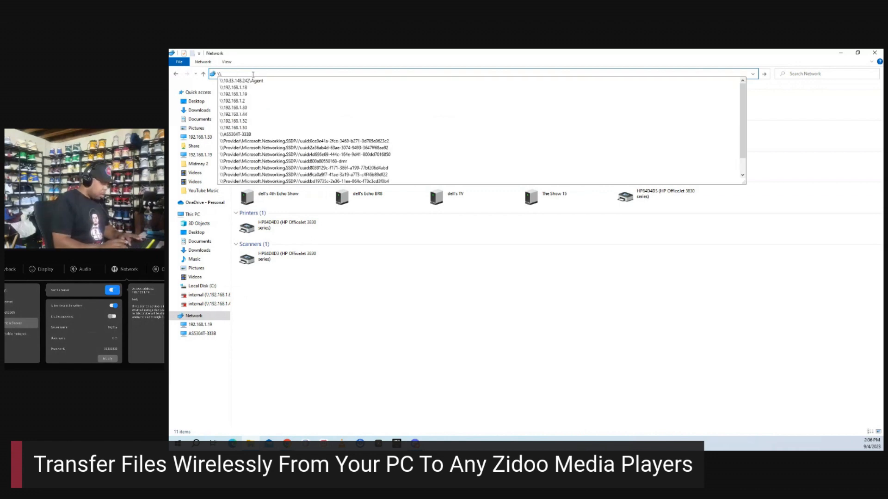
pyautogui.write('\\\\192.1')
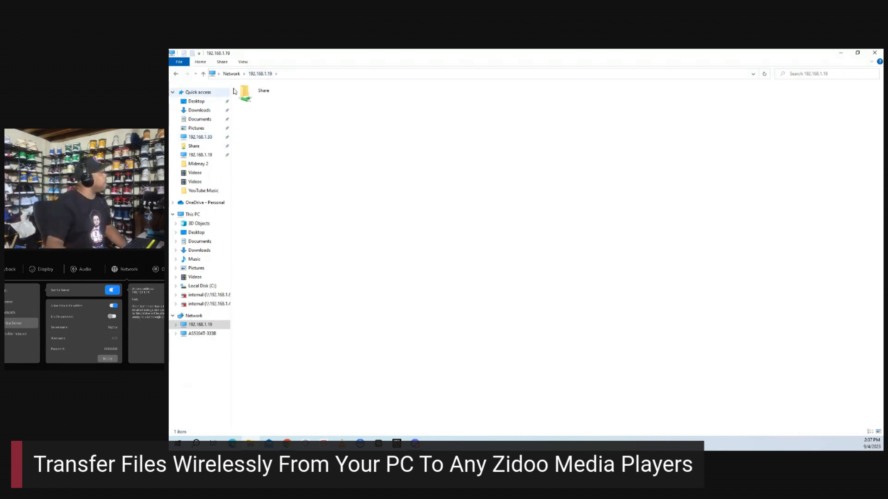
# Open the Share folder and inspect its Storage and two long-named drive folders
pyautogui.click(252, 93)
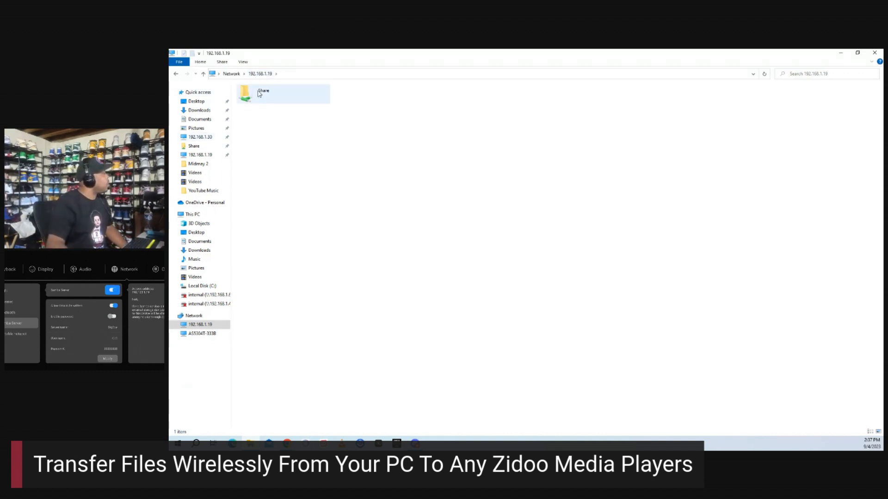
pyautogui.moveTo(267, 97)
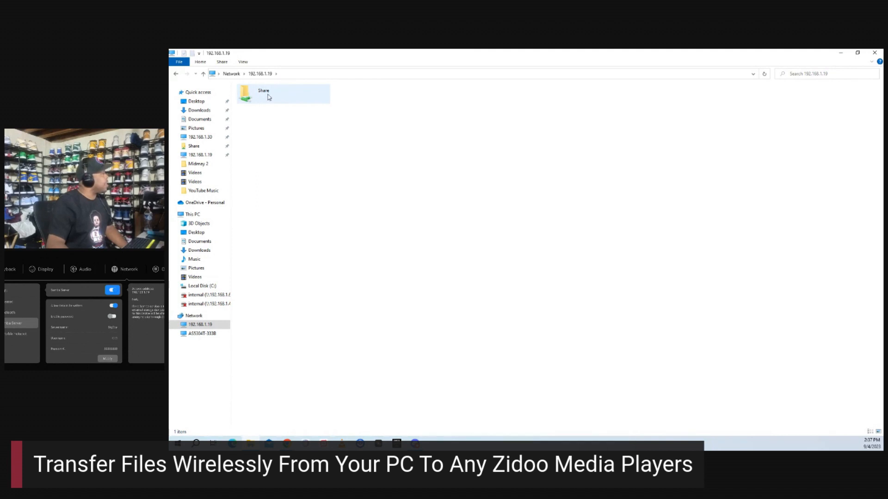
pyautogui.doubleClick(263, 93)
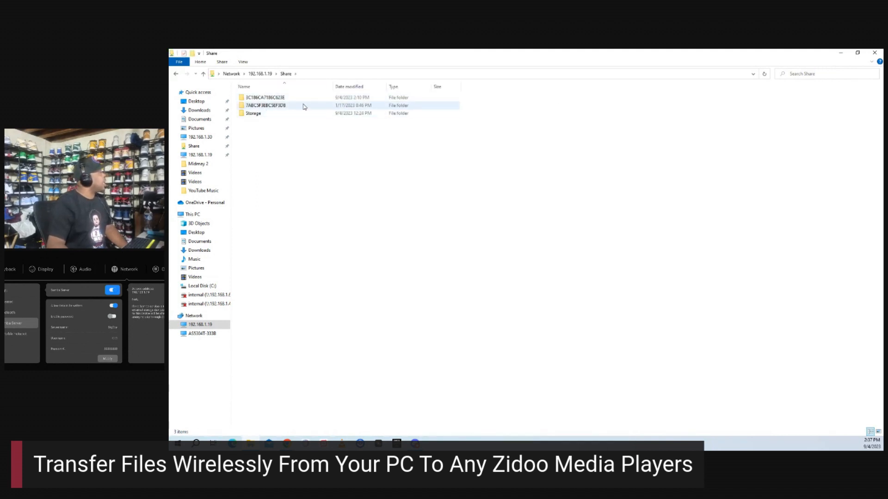
pyautogui.click(253, 113)
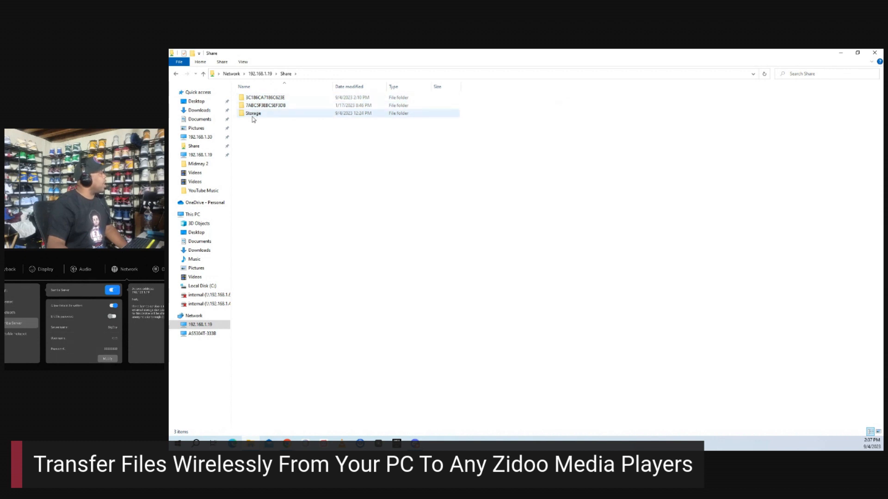
pyautogui.moveTo(253, 114)
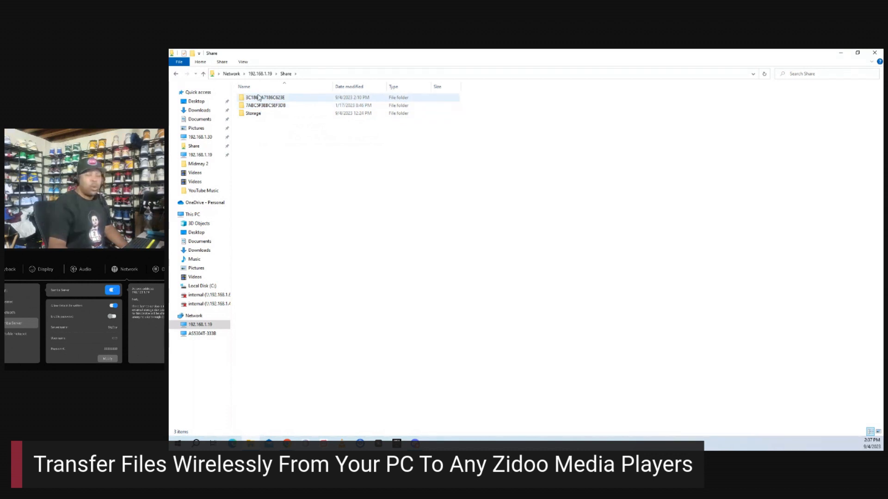
pyautogui.click(263, 106)
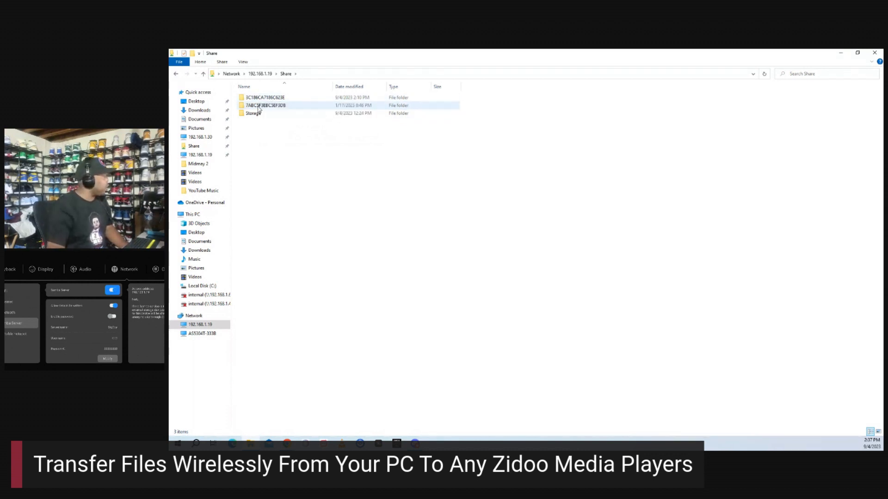
pyautogui.click(263, 97)
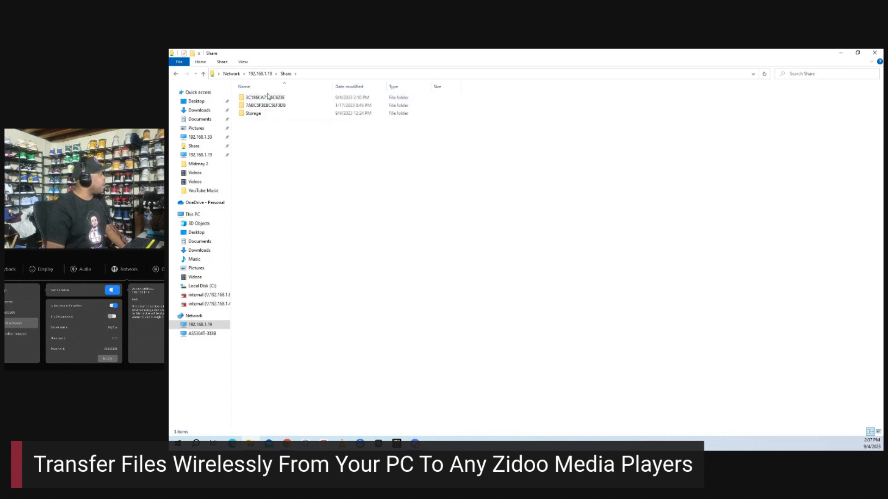
pyautogui.click(263, 98)
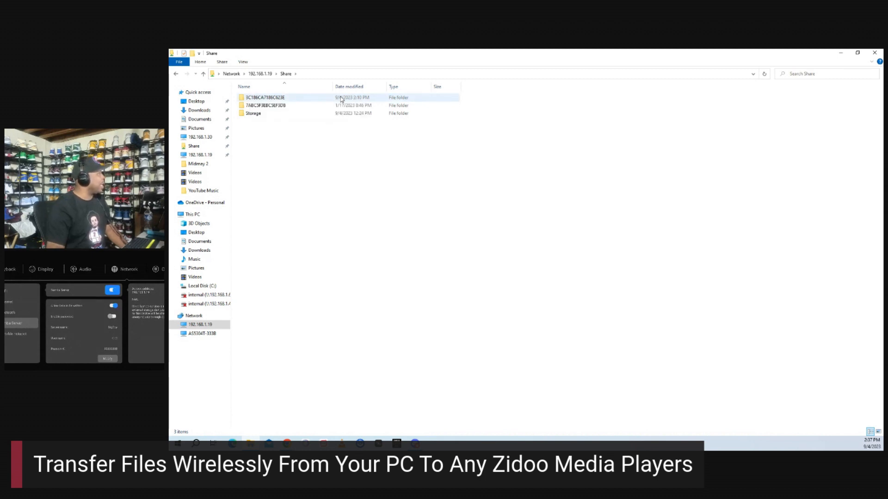
pyautogui.click(263, 105)
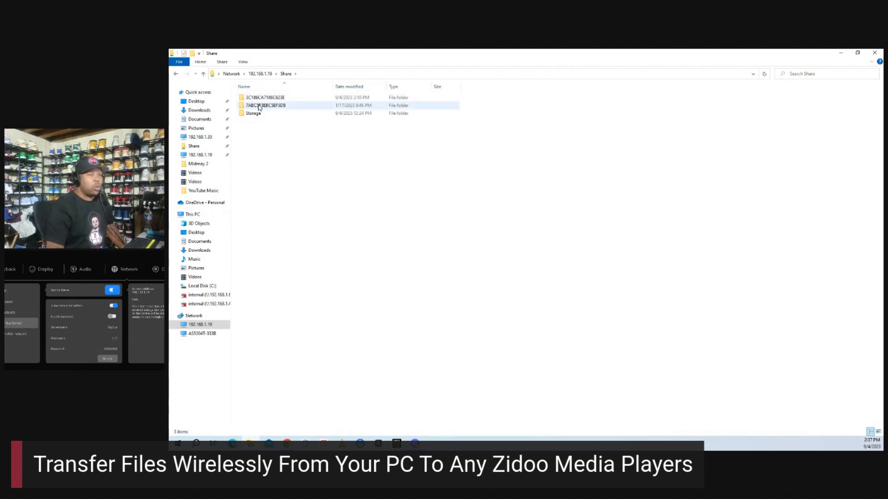
pyautogui.moveTo(263, 106)
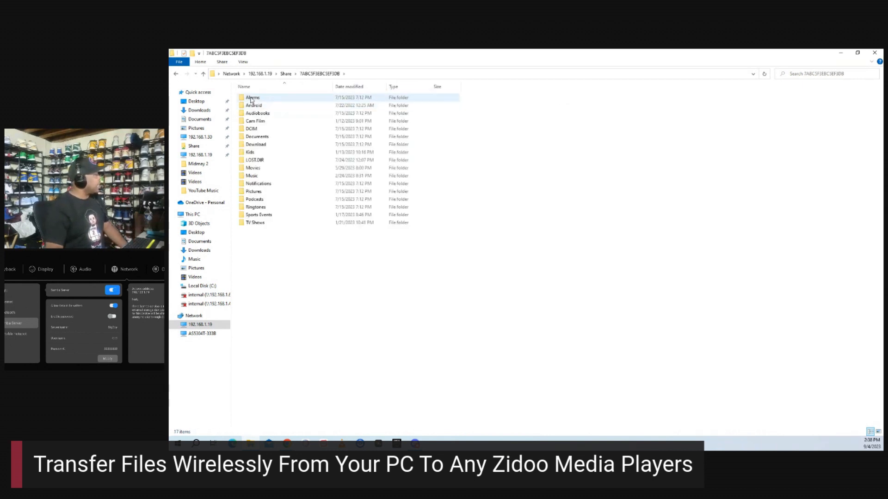
# Open the share's Movies folder and scroll through its 212 genre folders and files
pyautogui.click(253, 191)
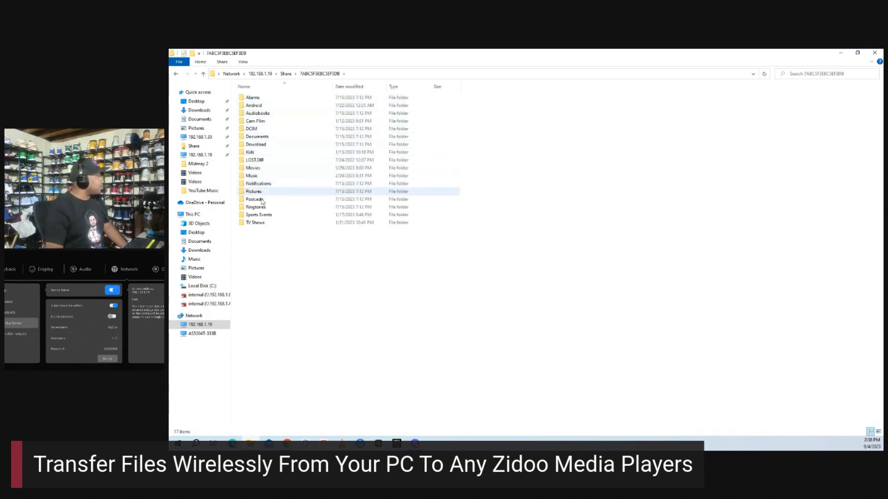
pyautogui.click(255, 144)
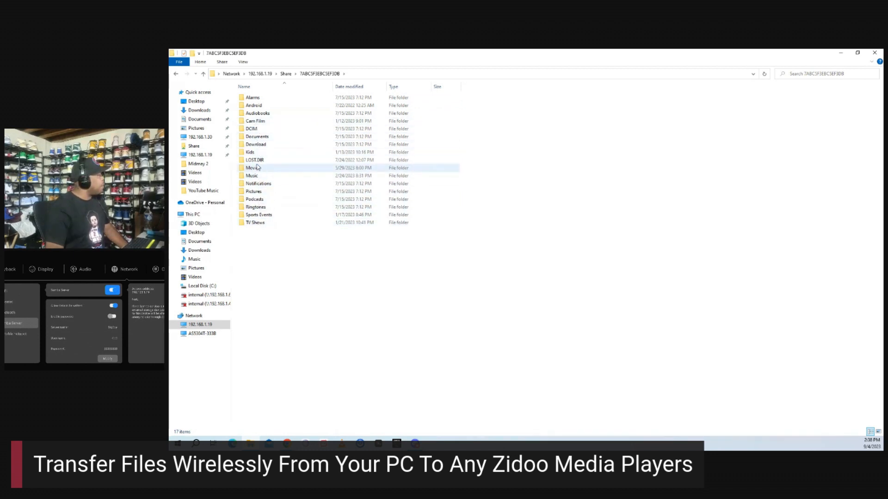
pyautogui.click(251, 168)
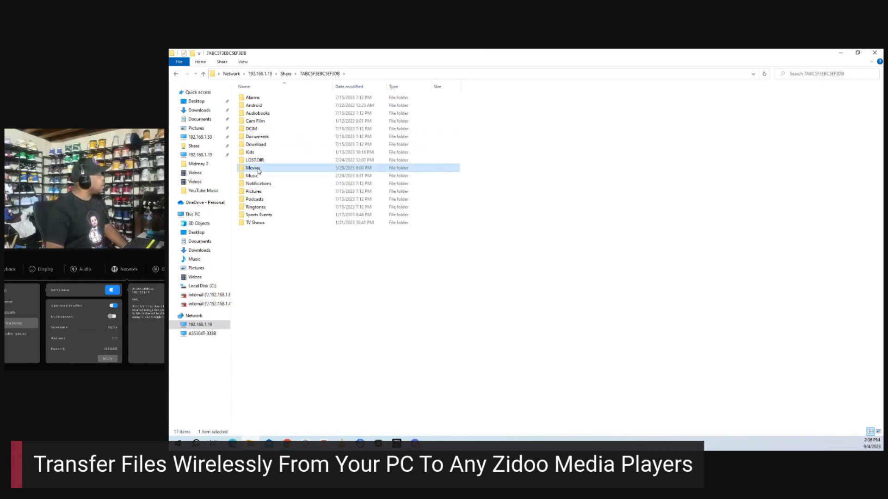
pyautogui.doubleClick(253, 167)
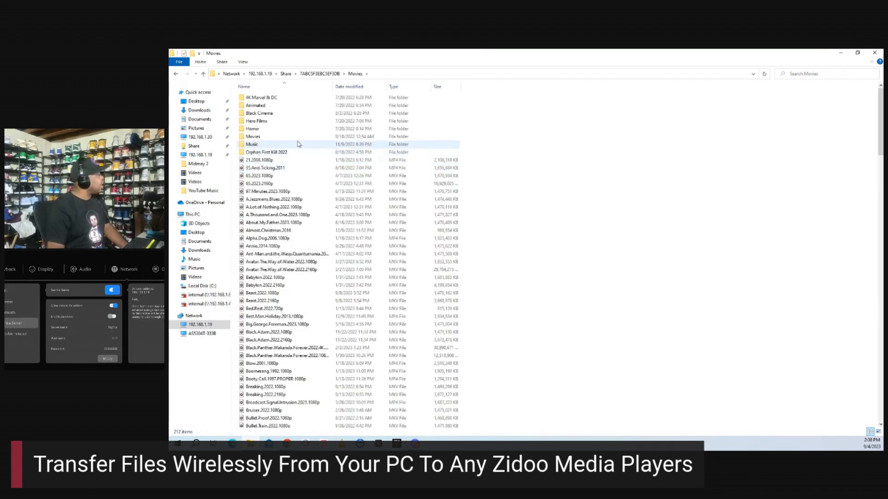
pyautogui.scroll(-3)
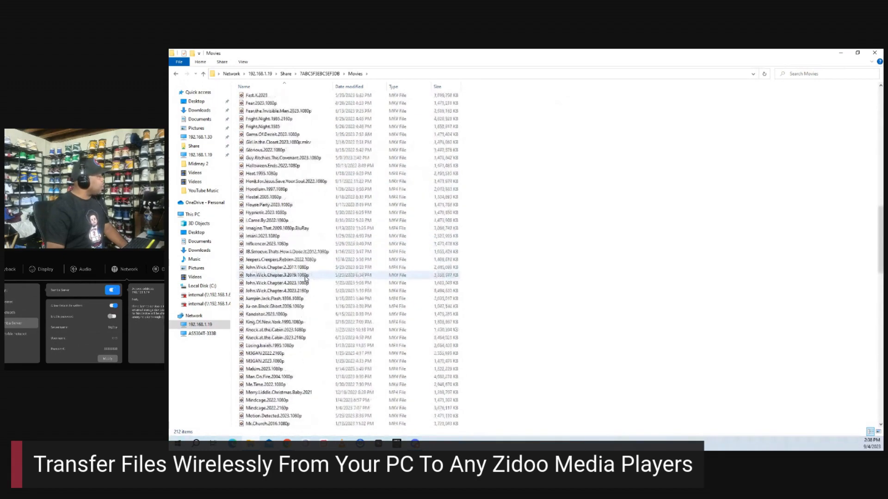
pyautogui.scroll(-3)
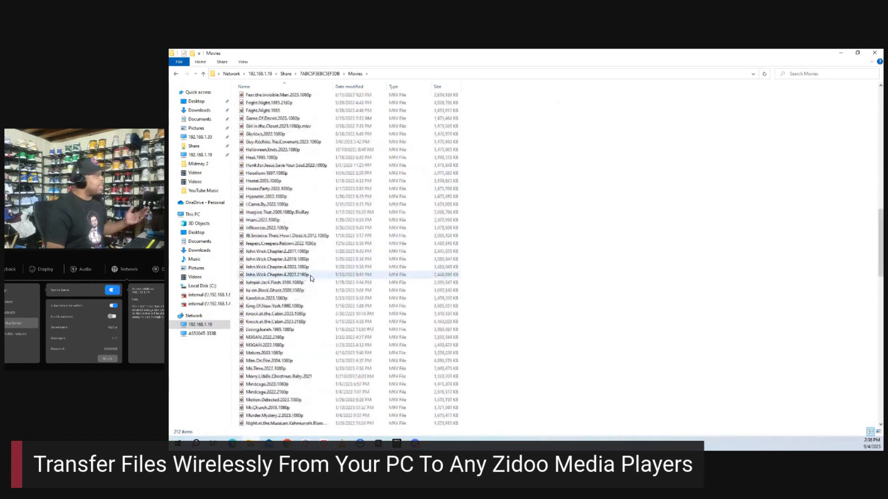
pyautogui.scroll(-3)
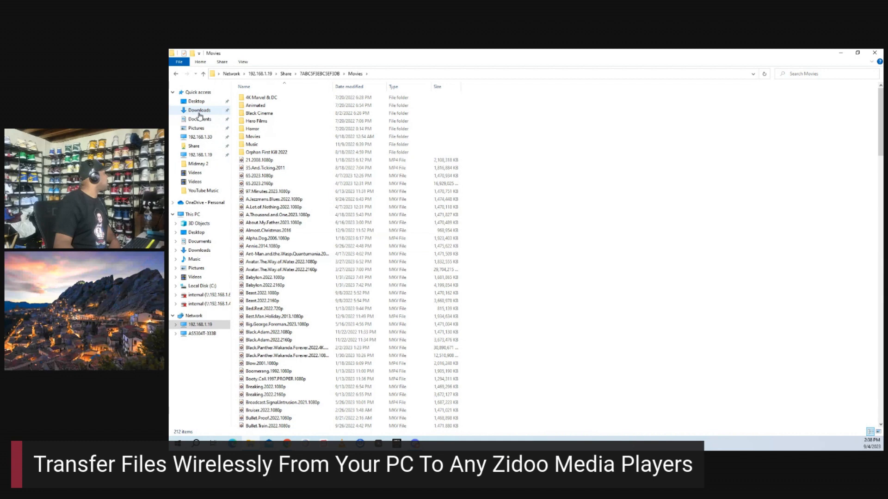
# Copy The.Boogeyman.2023 and The.Boogeyman.1980 movie files from Downloads
pyautogui.click(199, 110)
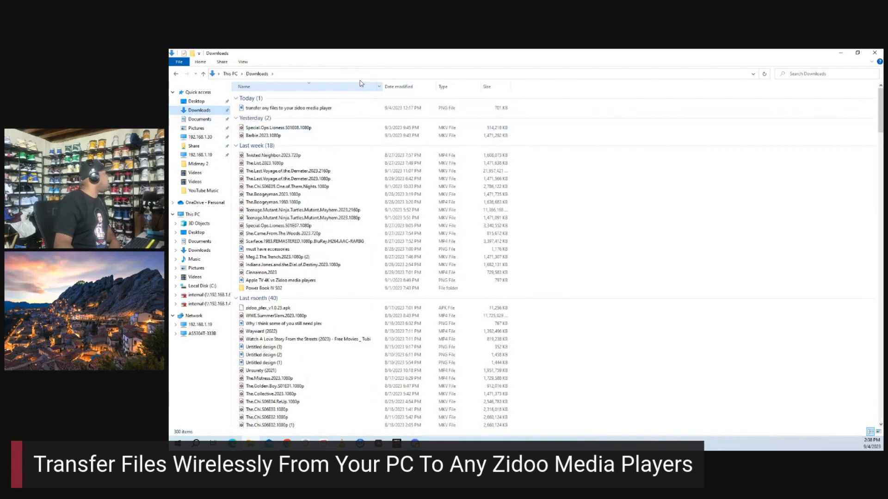
pyautogui.click(300, 209)
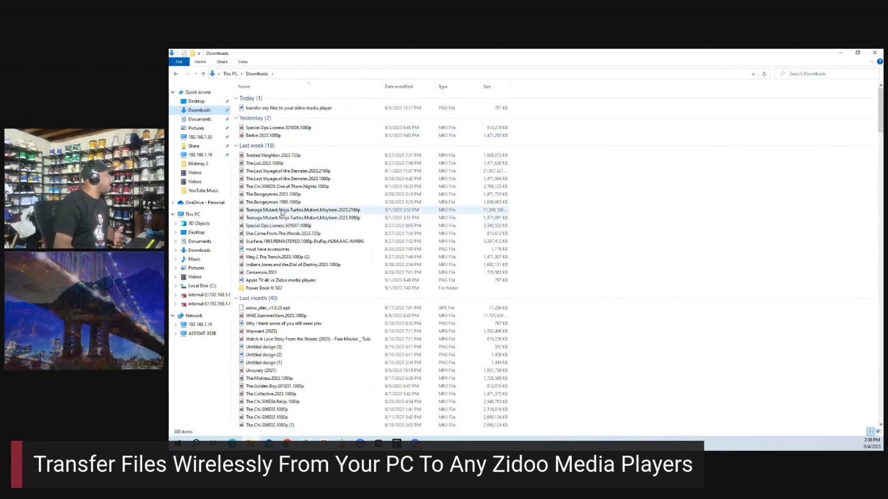
pyautogui.moveTo(277, 194)
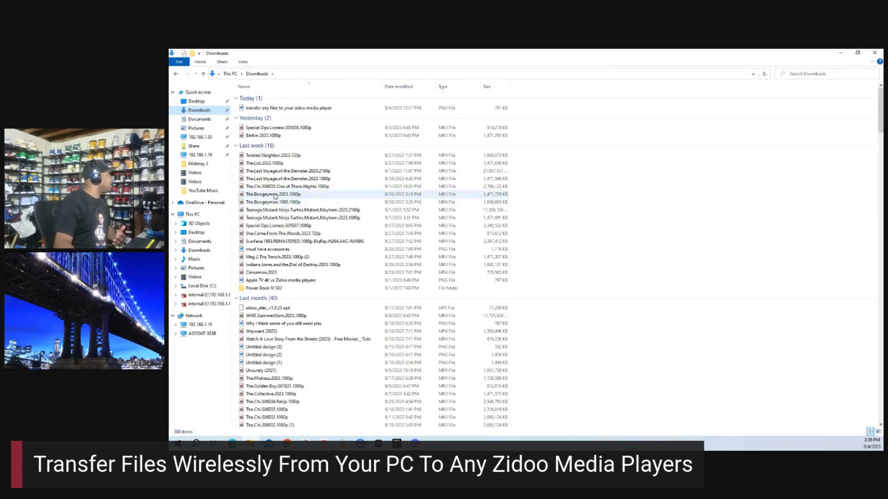
pyautogui.click(275, 194)
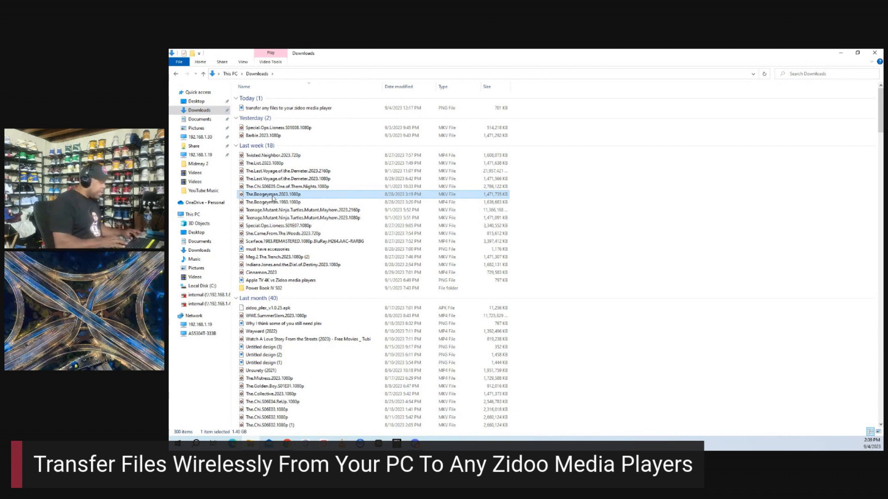
pyautogui.click(273, 202)
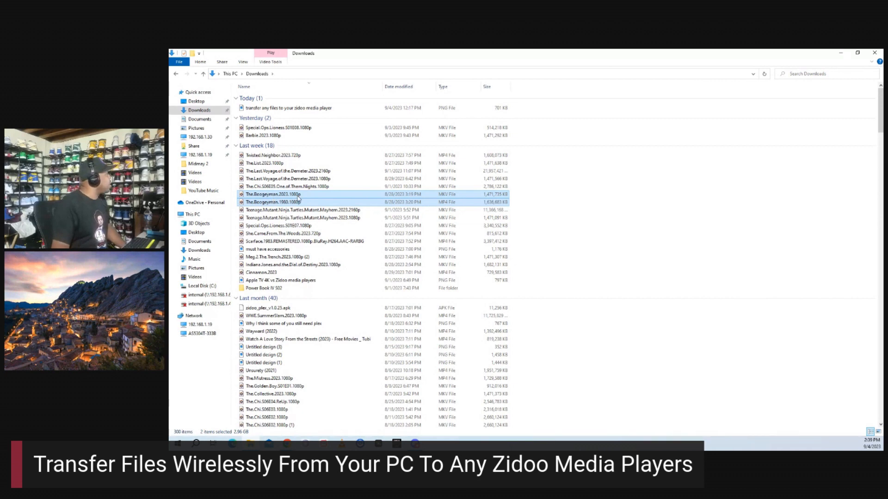
pyautogui.moveTo(306, 202)
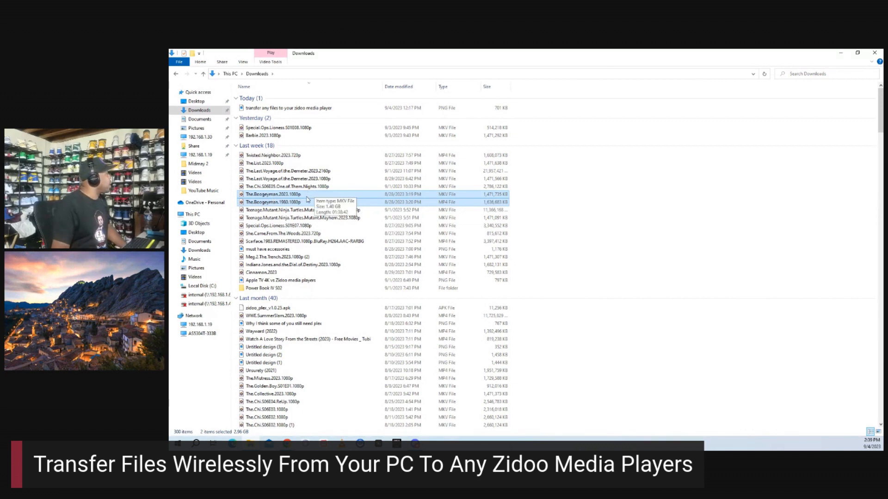
pyautogui.rightClick(276, 198)
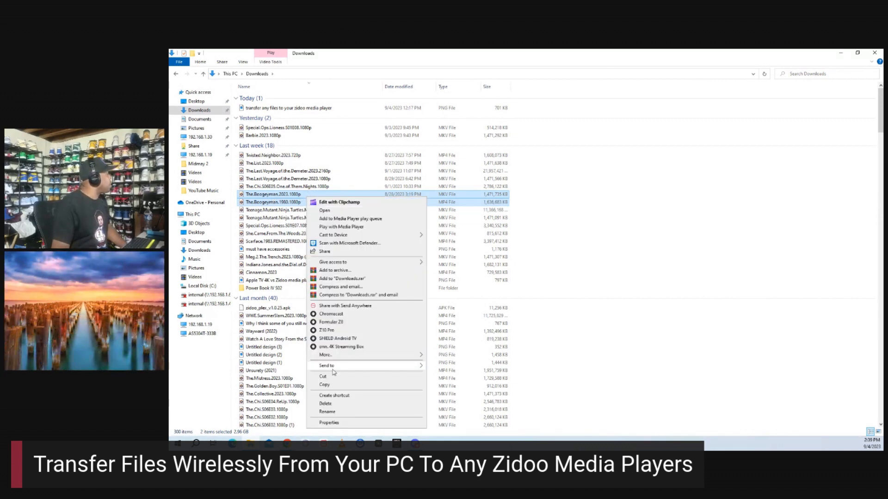
pyautogui.click(209, 341)
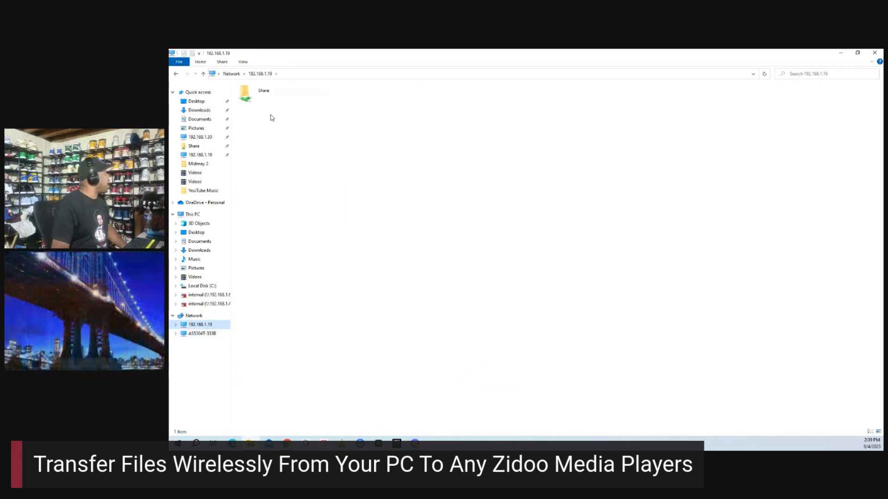
# Open Share and the device folder, then paste the Boogeyman files into Movies
pyautogui.doubleClick(245, 94)
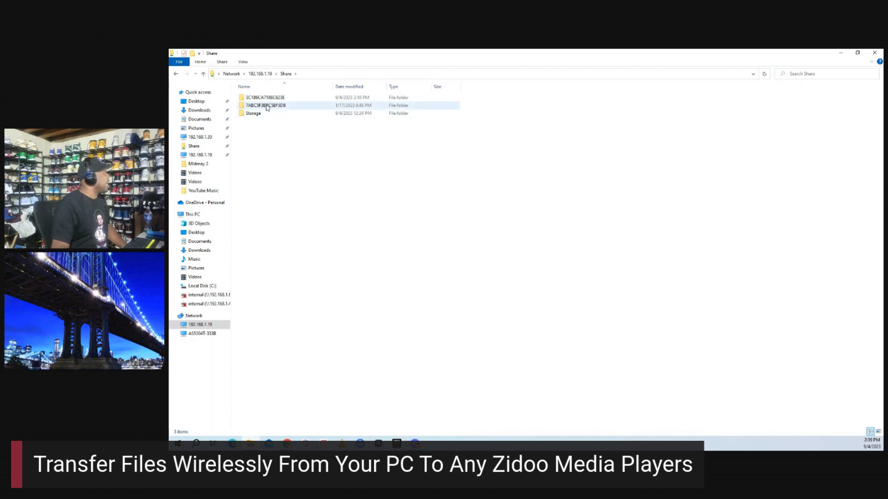
pyautogui.doubleClick(263, 105)
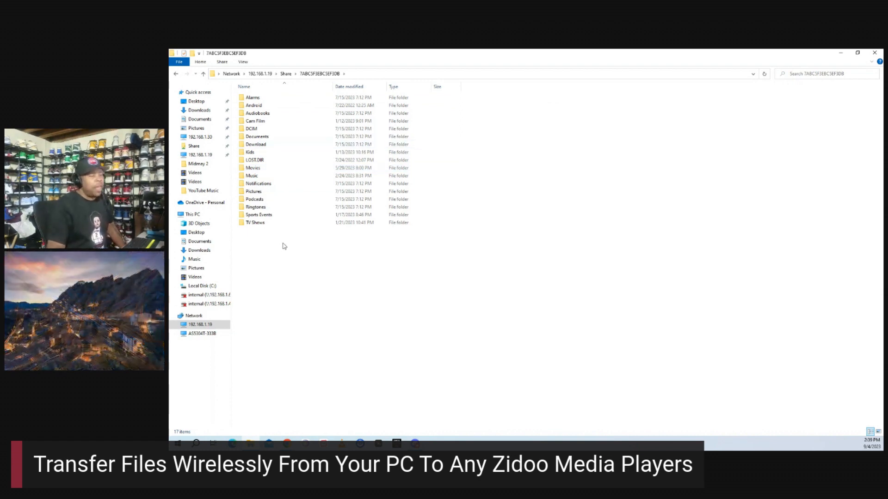
pyautogui.moveTo(259, 214)
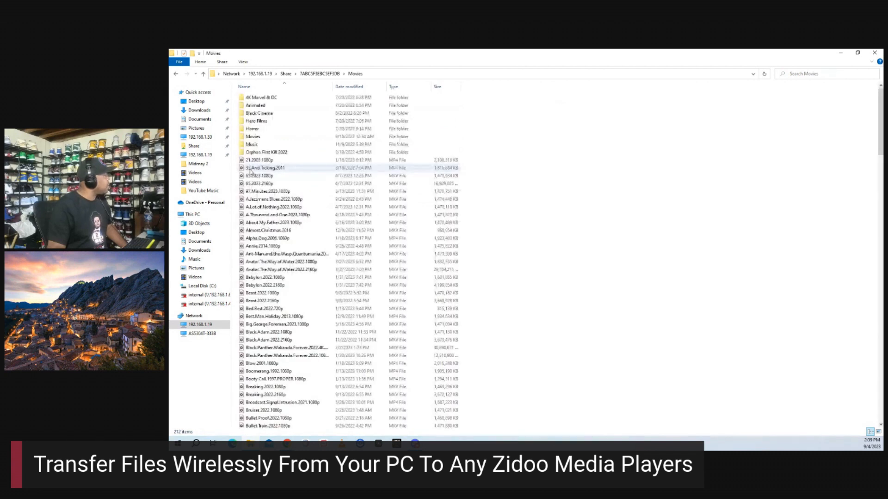
pyautogui.rightClick(382, 244)
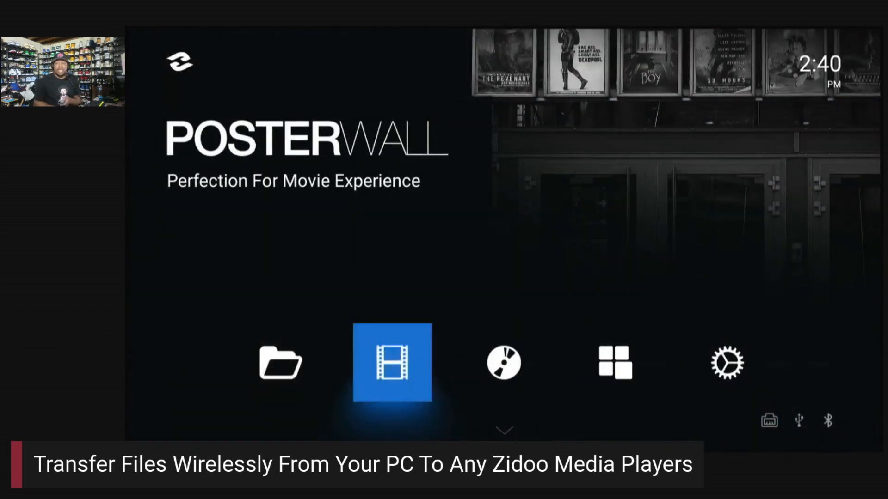
# Open the Poster Wall library and scroll to find The Boogeyman under Recently added
pyautogui.click(391, 363)
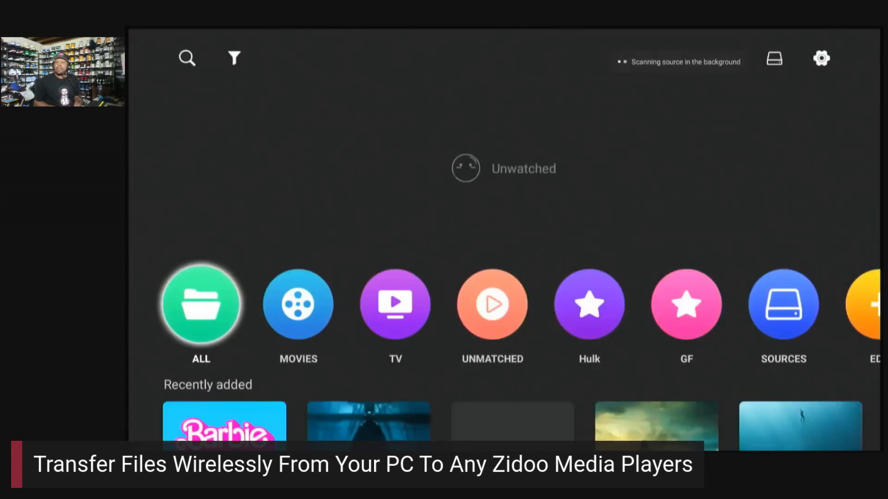
pyautogui.scroll(-3)
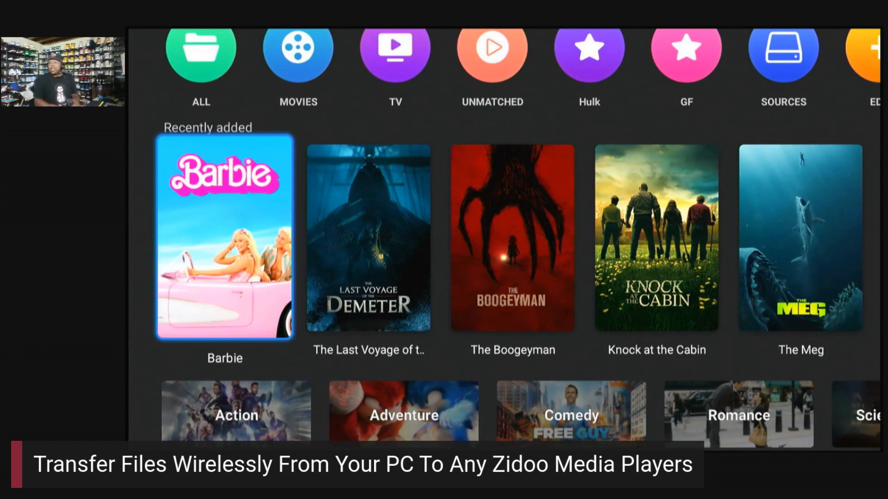
# Select the UNMATCHED category to list unmatched videos, including The.Boogeyman
pyautogui.scroll(-3)
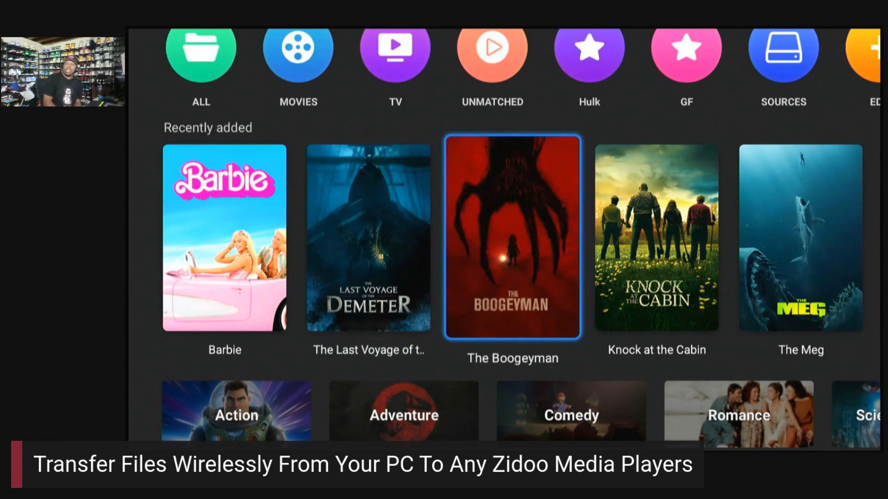
pyautogui.click(512, 236)
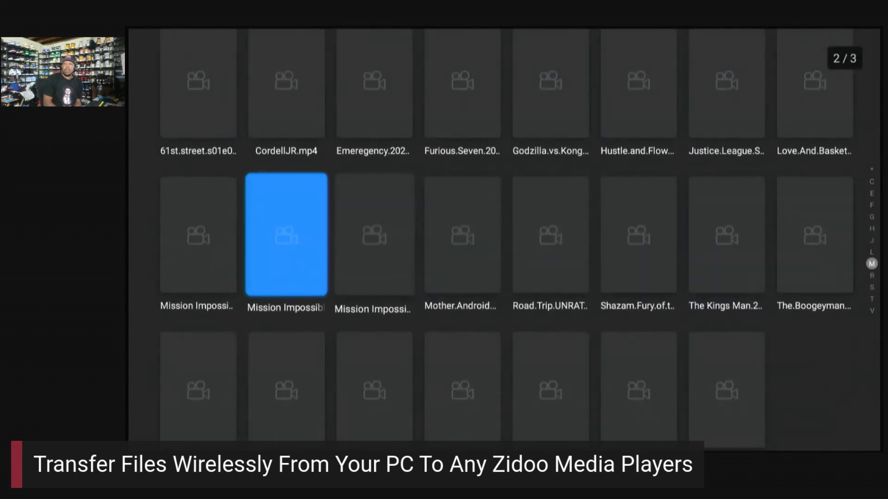
# Scroll through the unmatched videos grid
pyautogui.scroll(-3)
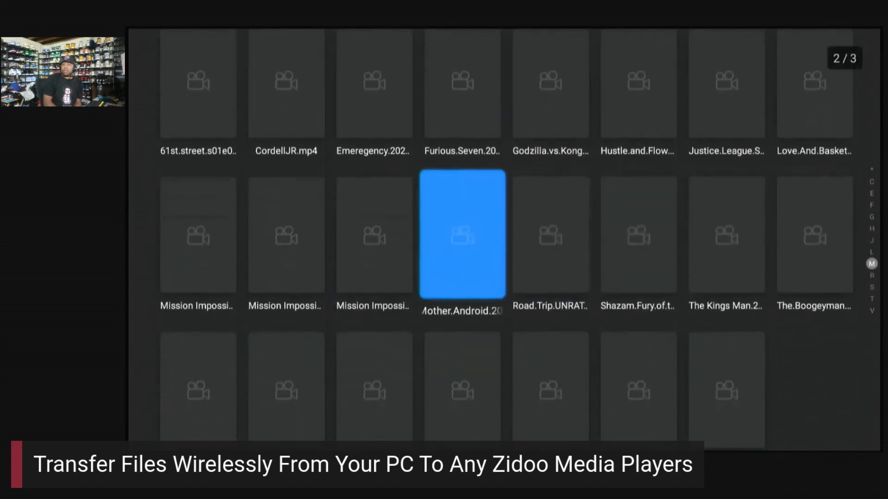
pyautogui.scroll(-3)
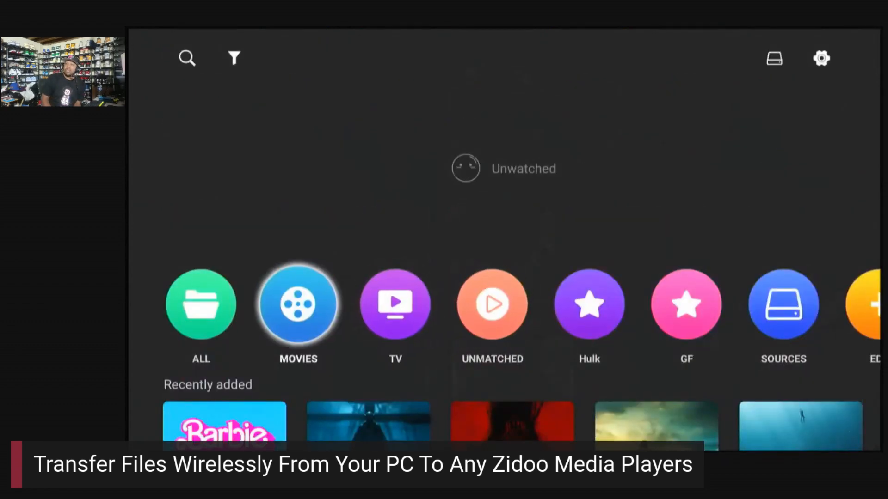
# Open the Movies collection and scroll past D and I to The Boogeyman under T
pyautogui.click(298, 305)
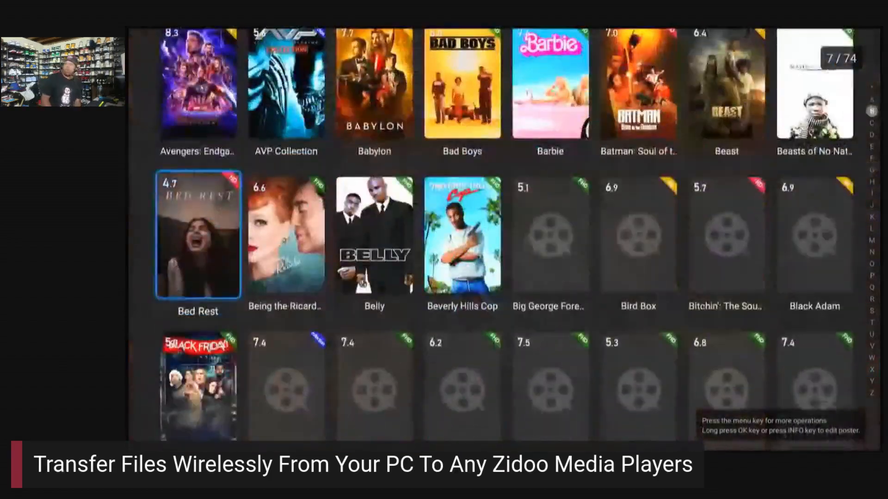
pyautogui.scroll(-3)
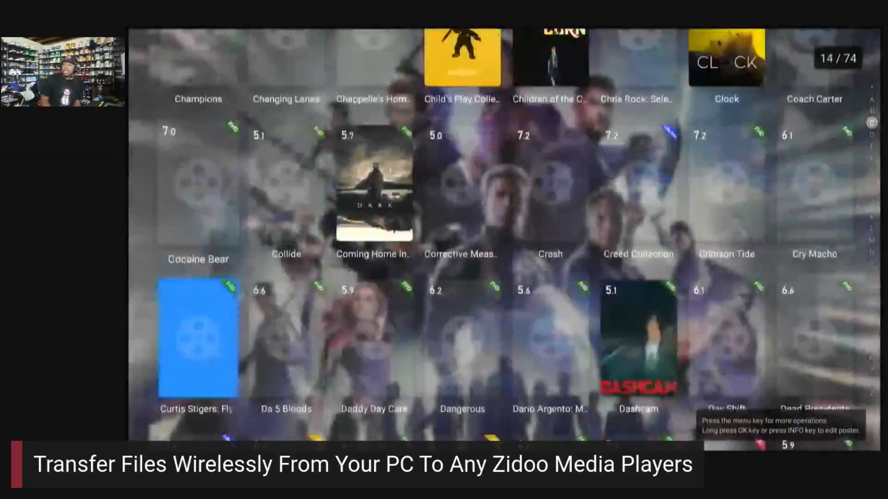
pyautogui.scroll(-3)
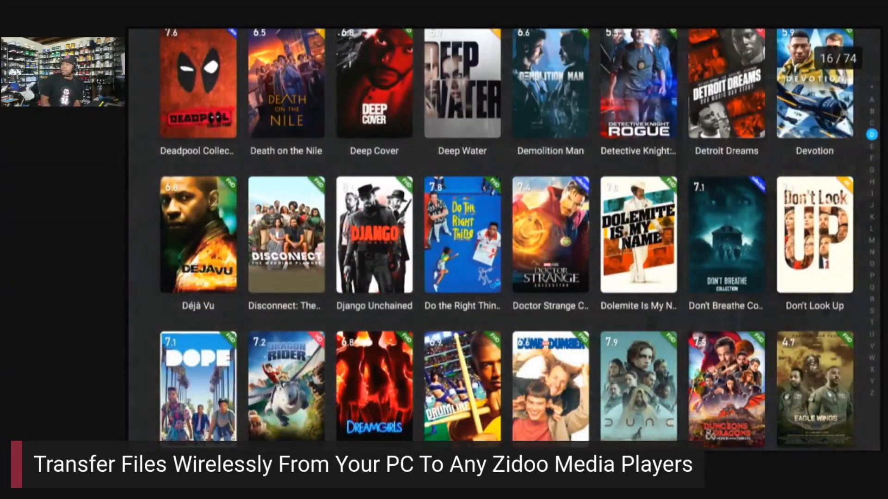
pyautogui.scroll(-3)
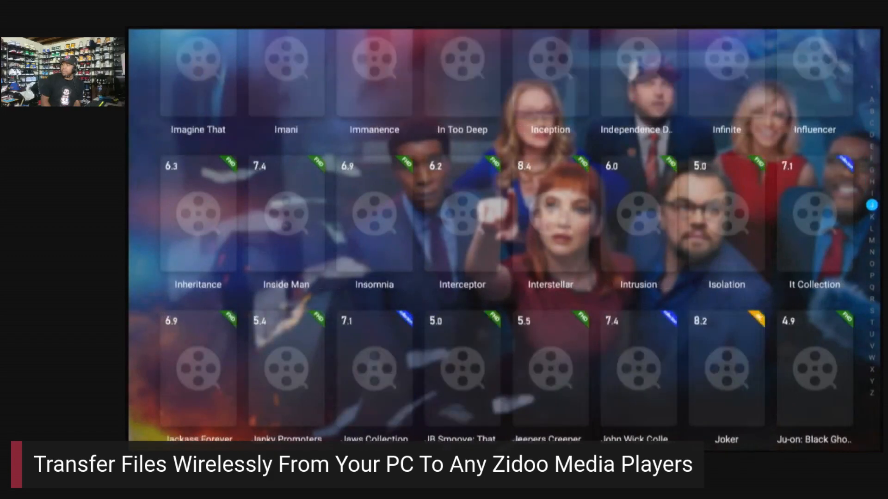
pyautogui.scroll(-3)
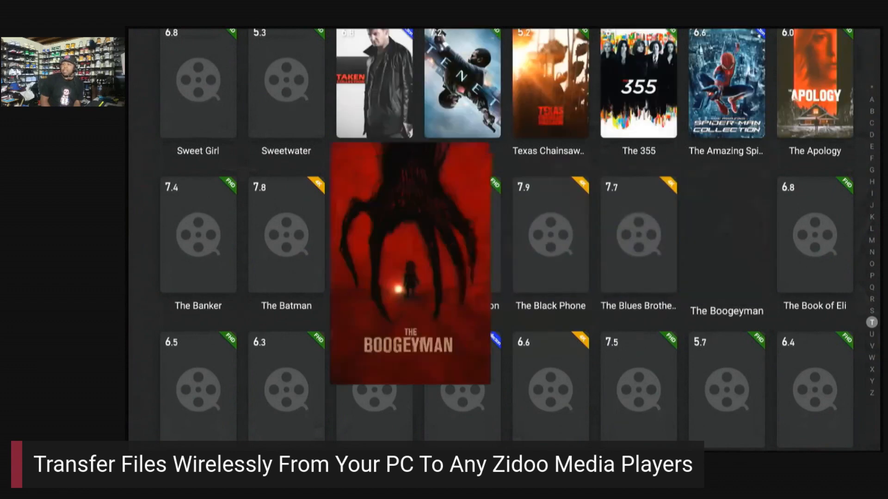
pyautogui.click(410, 261)
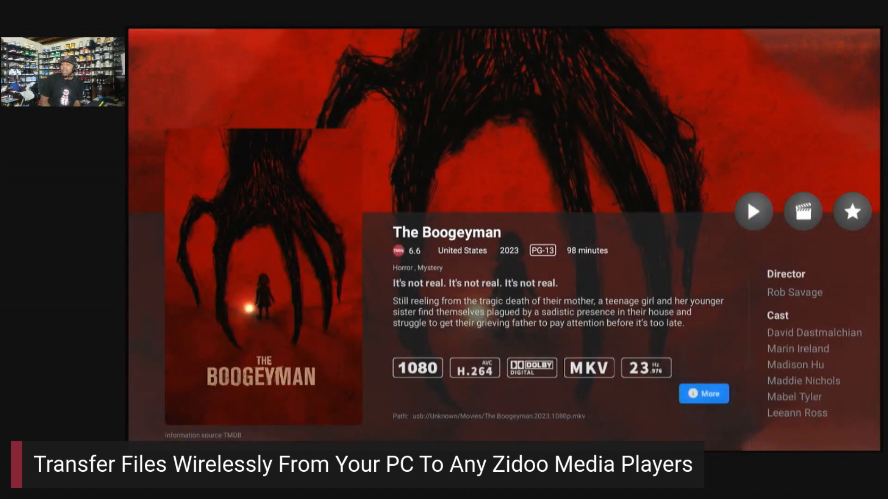
pyautogui.click(703, 393)
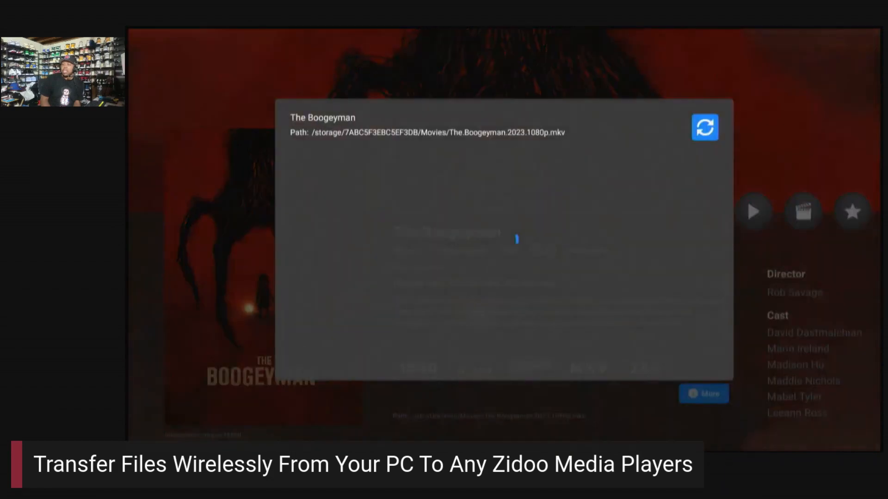
pyautogui.click(704, 127)
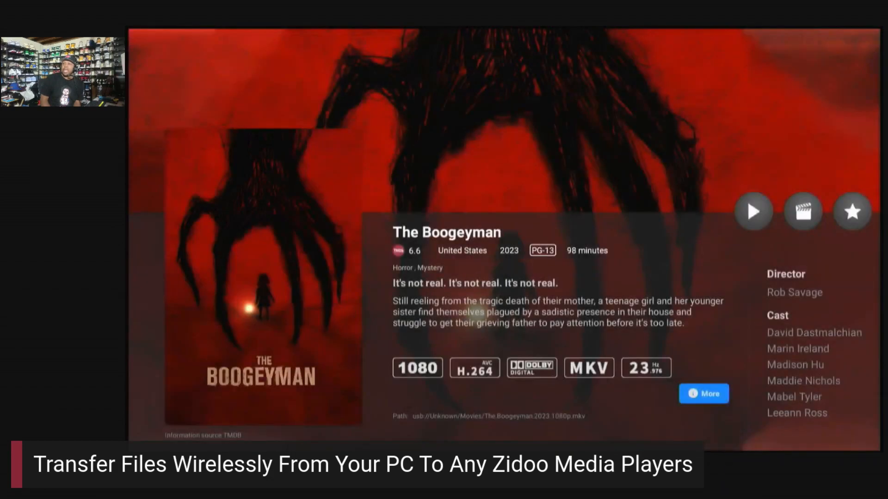
pyautogui.click(797, 350)
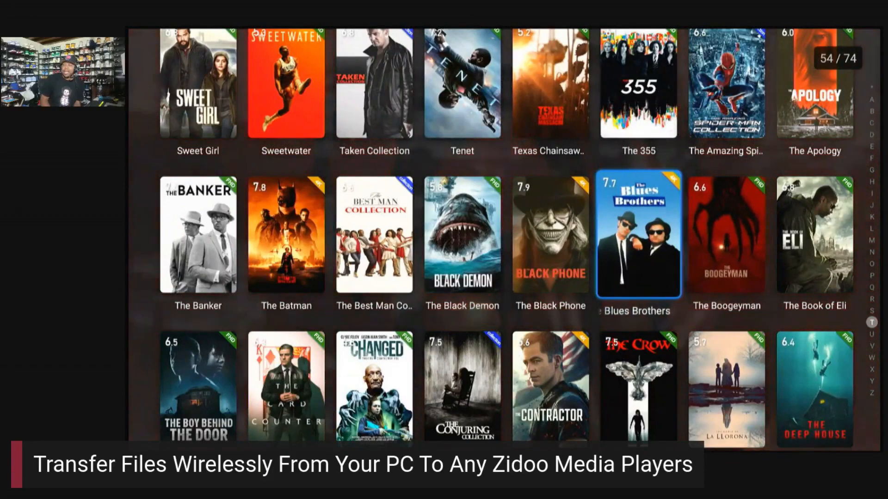
# Scroll the poster wall back to the top, starting at 12 Years a Slave
pyautogui.scroll(-3)
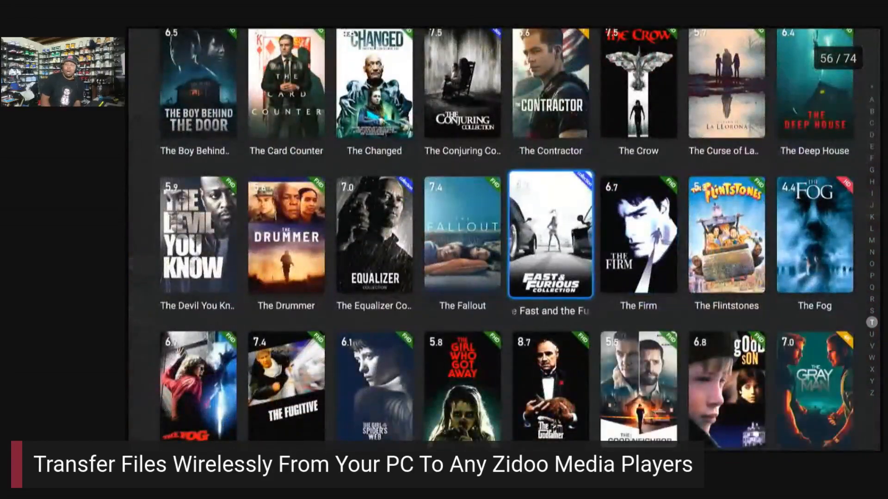
pyautogui.scroll(-3)
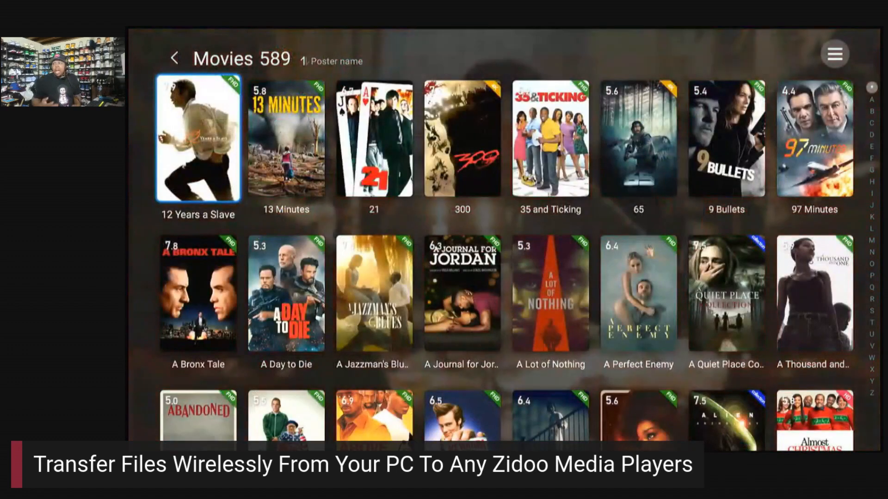
# Return home, view Recently added with The Boogeyman, then move back to the categories
pyautogui.click(174, 57)
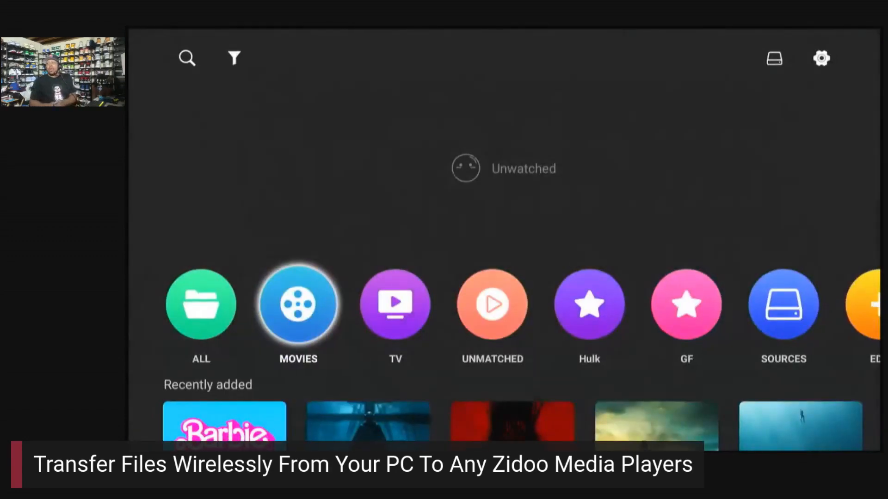
pyautogui.scroll(-3)
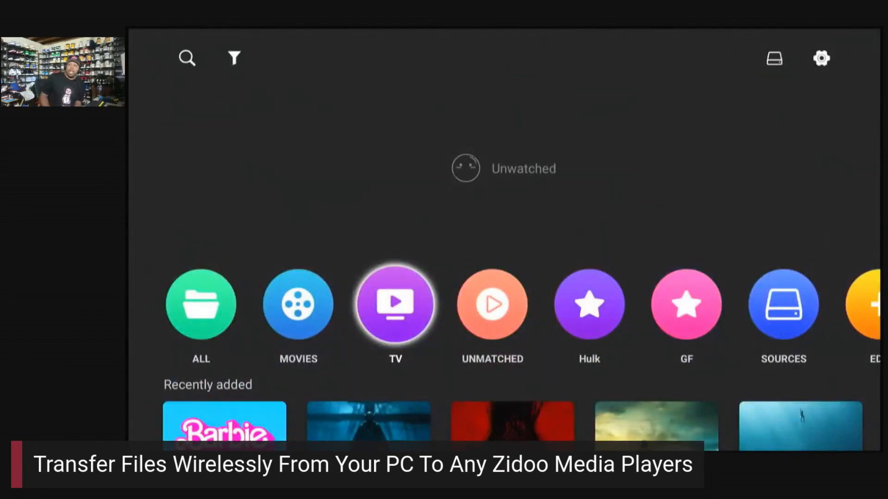
pyautogui.scroll(-3)
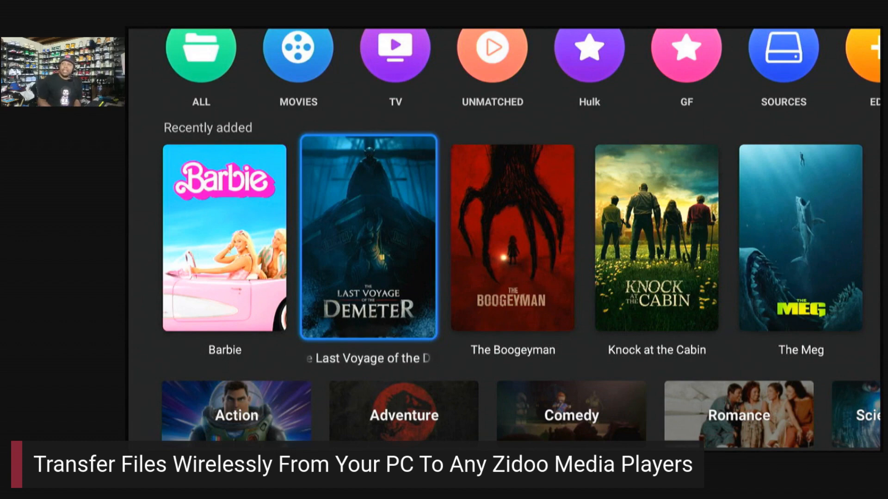
pyautogui.press('right')
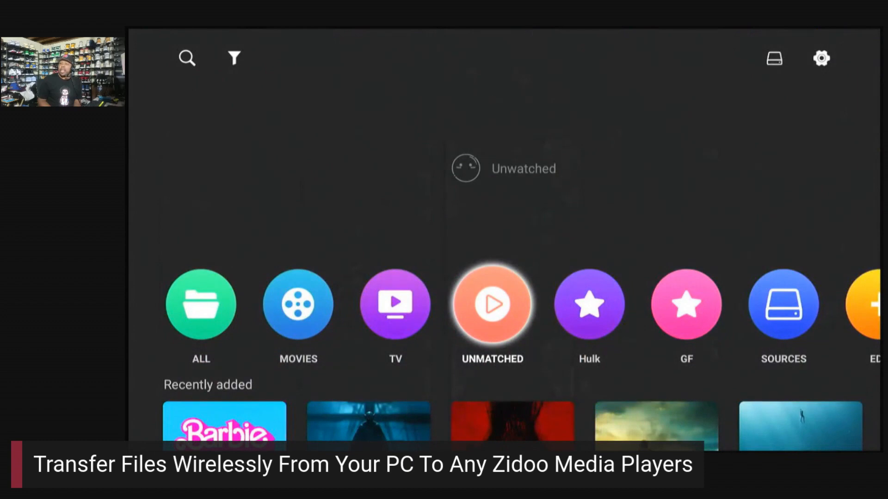
# Open UNMATCHED and bring up options for The.Boogeyman.1980.1080p.mp4
pyautogui.click(491, 305)
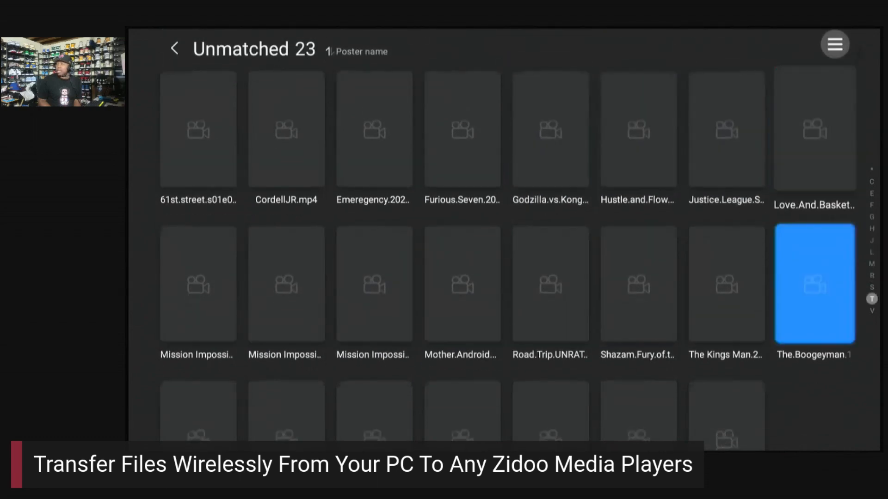
pyautogui.scroll(-3)
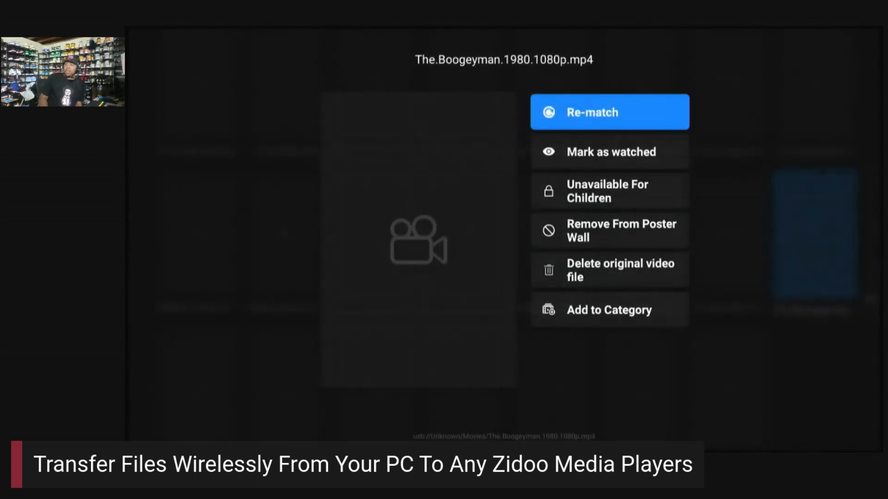
# Re-match via TMDB search 'the boogeyman', choosing The Boogey Man (1980) and confirming
pyautogui.click(609, 111)
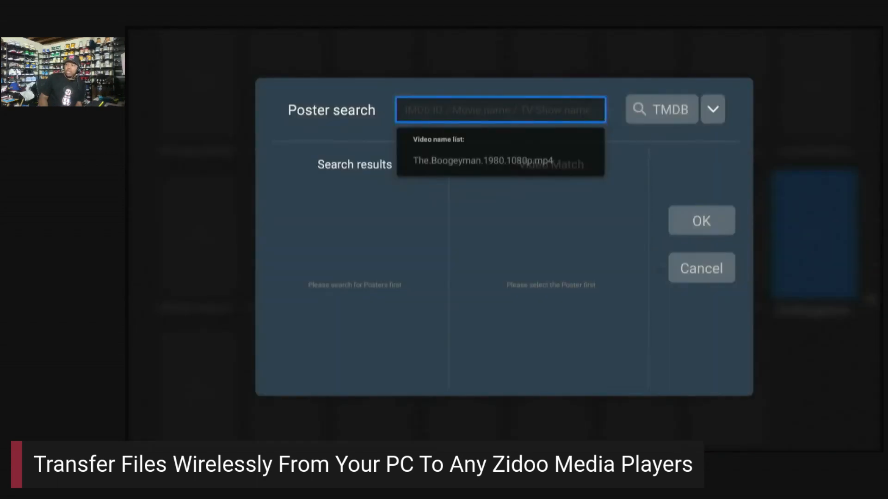
pyautogui.click(484, 160)
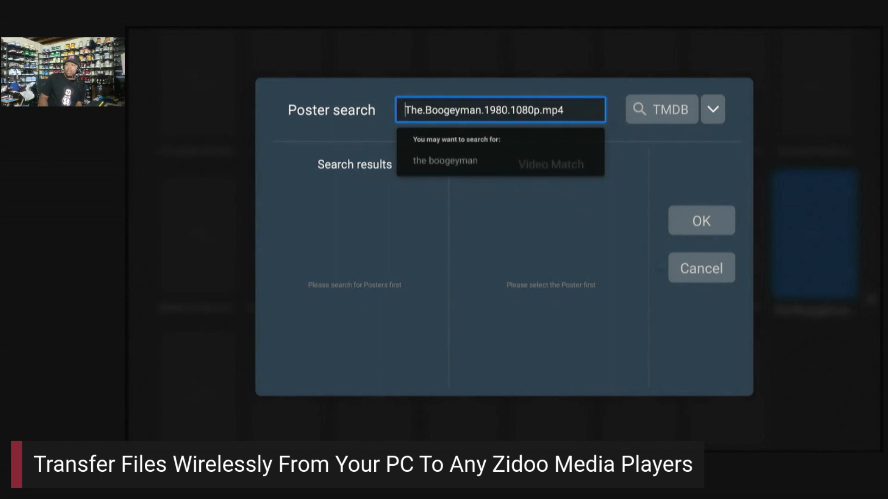
pyautogui.click(445, 161)
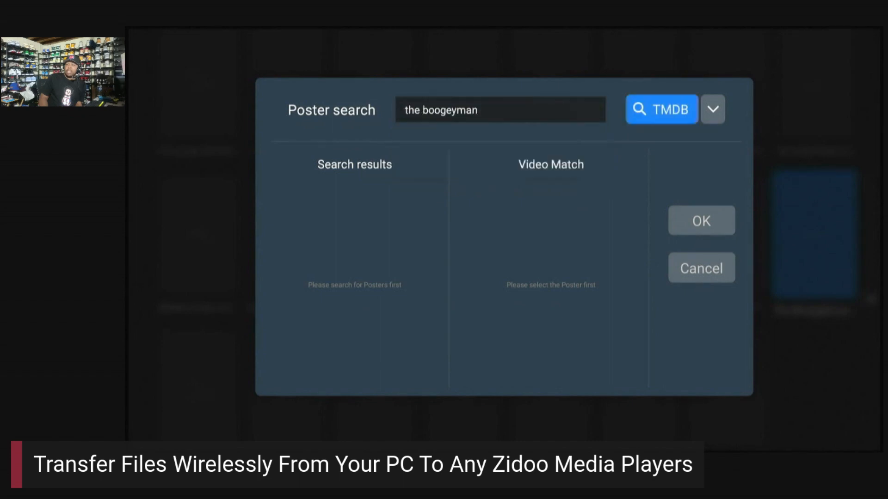
pyautogui.click(661, 110)
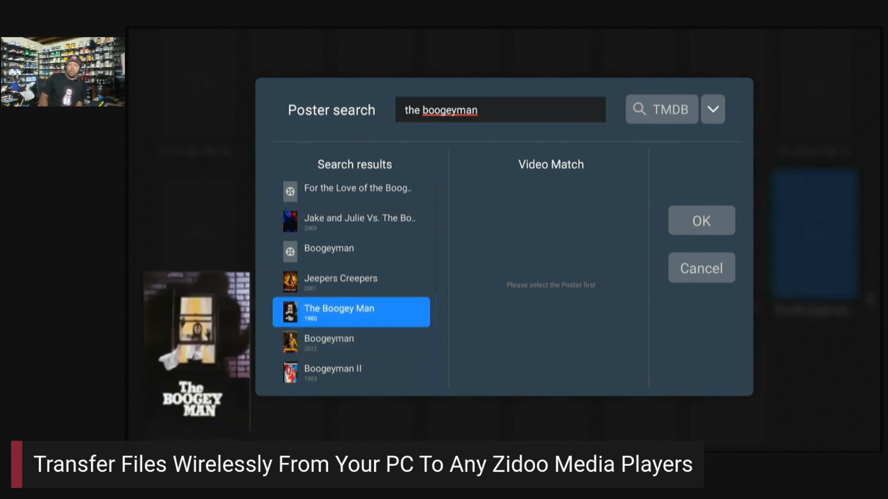
pyautogui.click(350, 311)
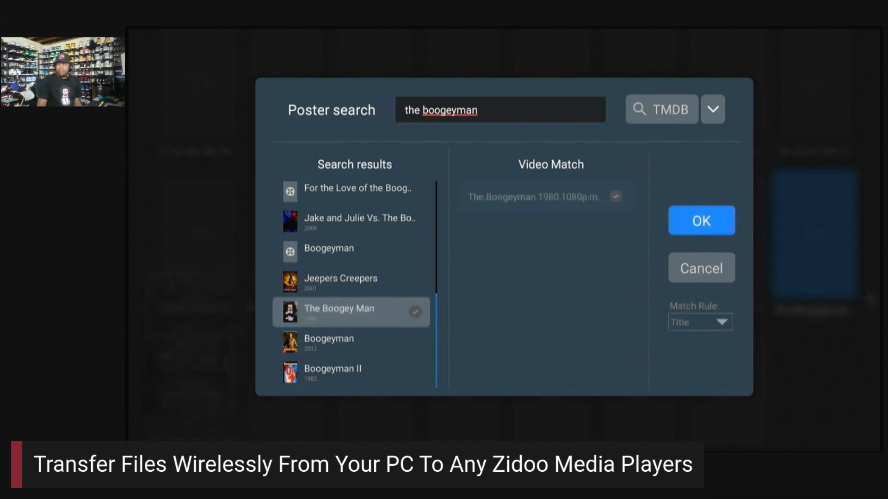
pyautogui.click(701, 220)
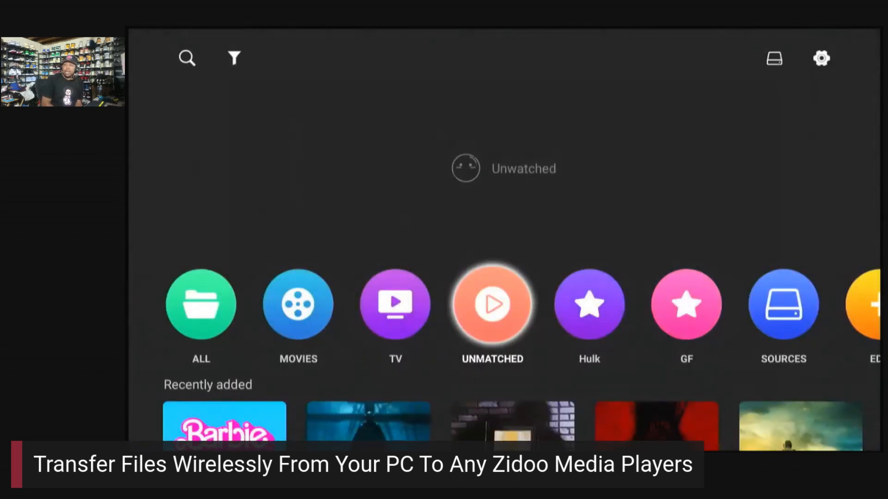
# Open UNMATCHED again and browse the remaining tiles, with no 1980 Boogeyman file
pyautogui.scroll(-3)
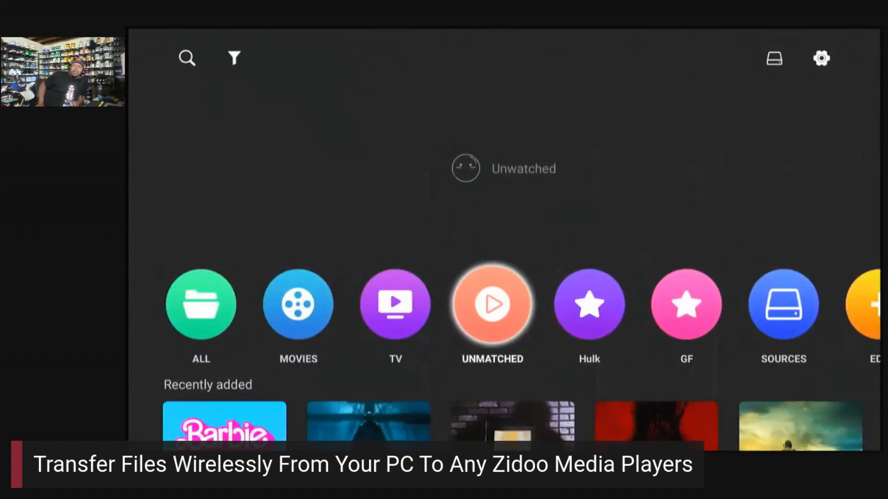
pyautogui.click(491, 304)
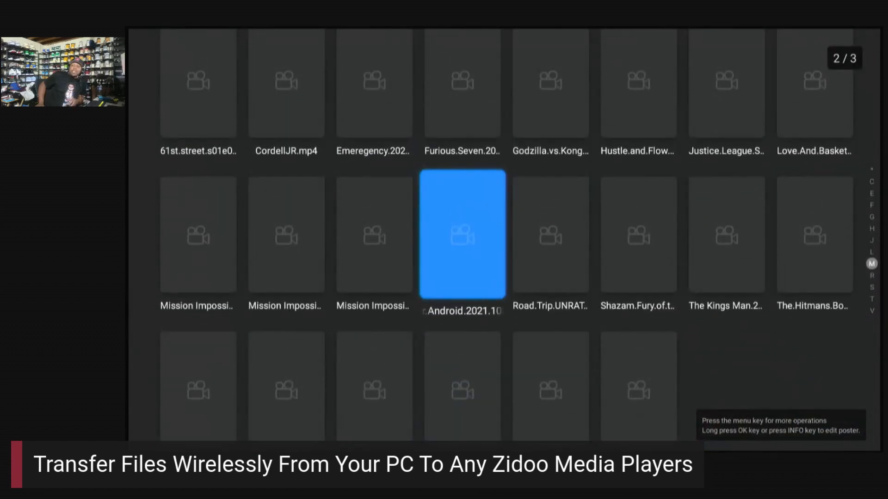
pyautogui.press('left')
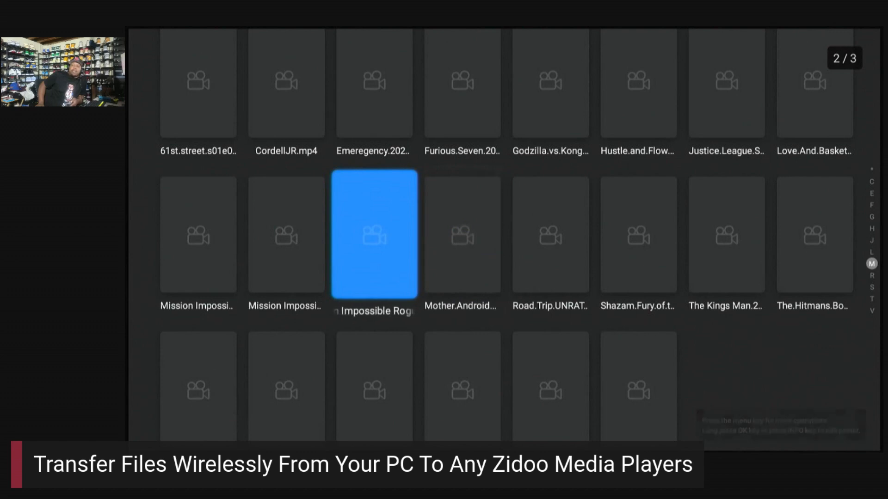